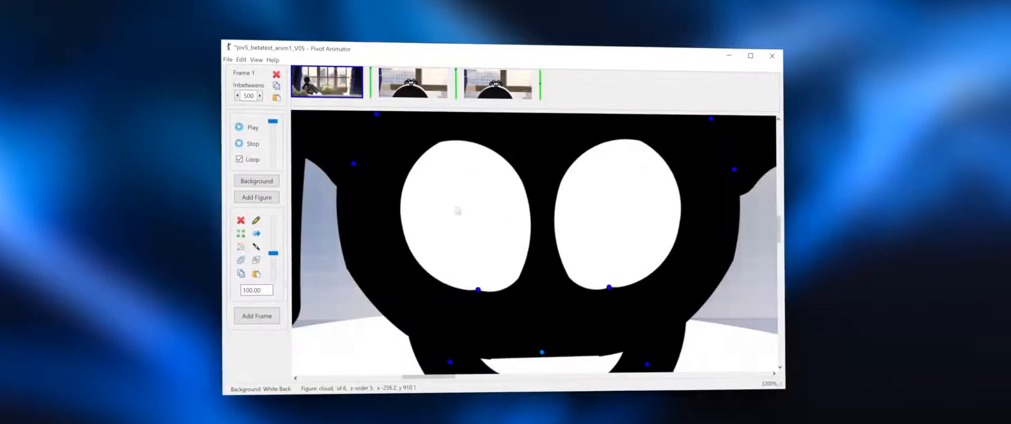
Toggle Show Virtual Camera from the View menu over the zoomed cloud scene.
click(257, 59)
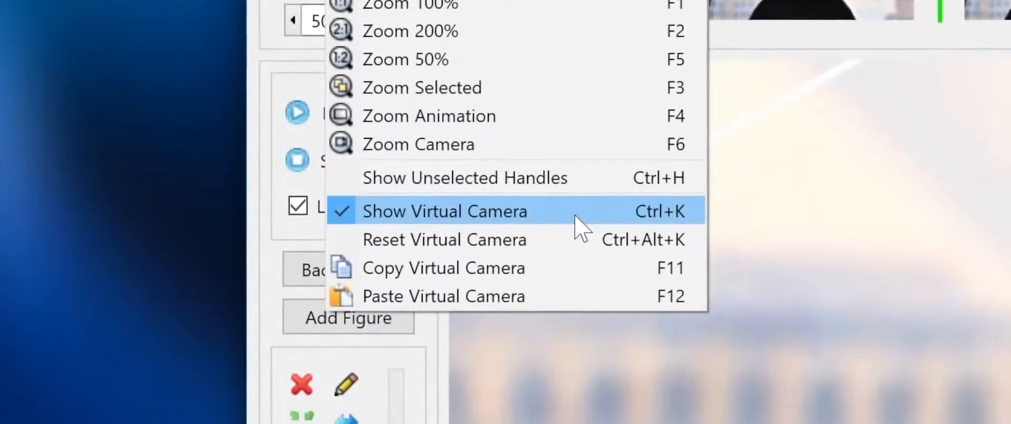
click(444, 209)
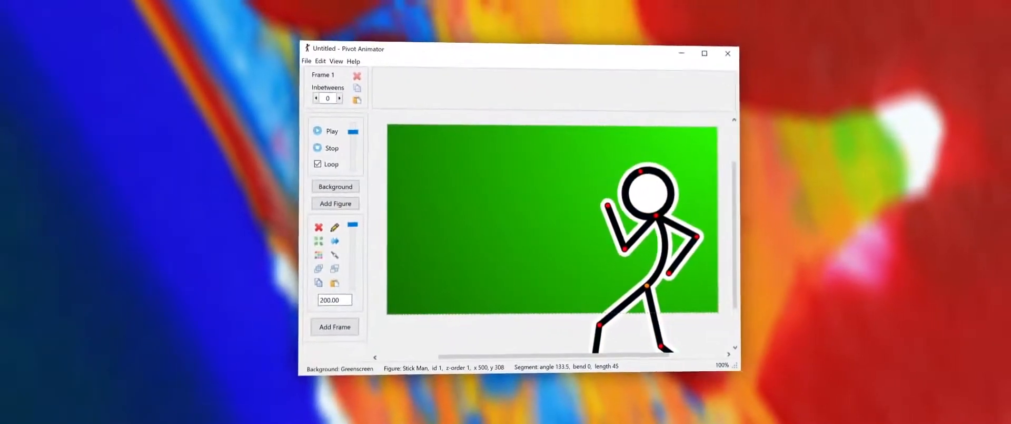
Bring up the File menu ready to start a new animation.
click(307, 61)
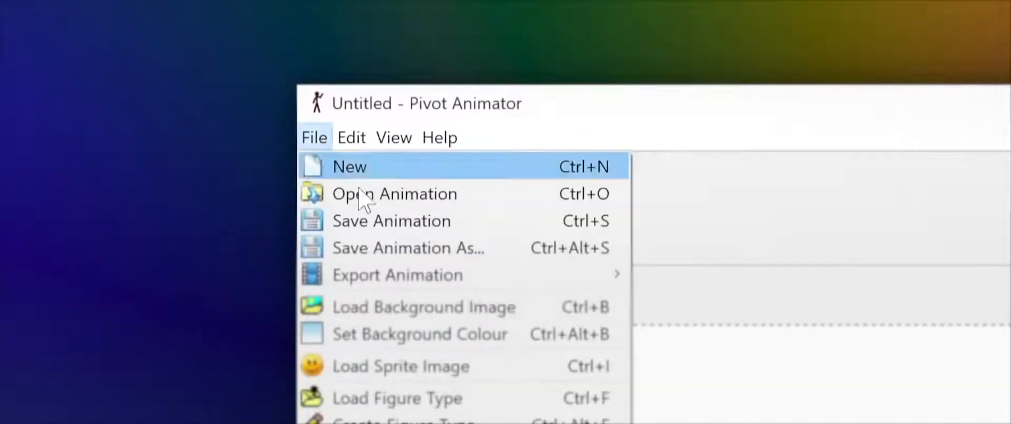
Build a multicoloured 12-part stick figure in Figure Builder and add it to the animation.
click(349, 166)
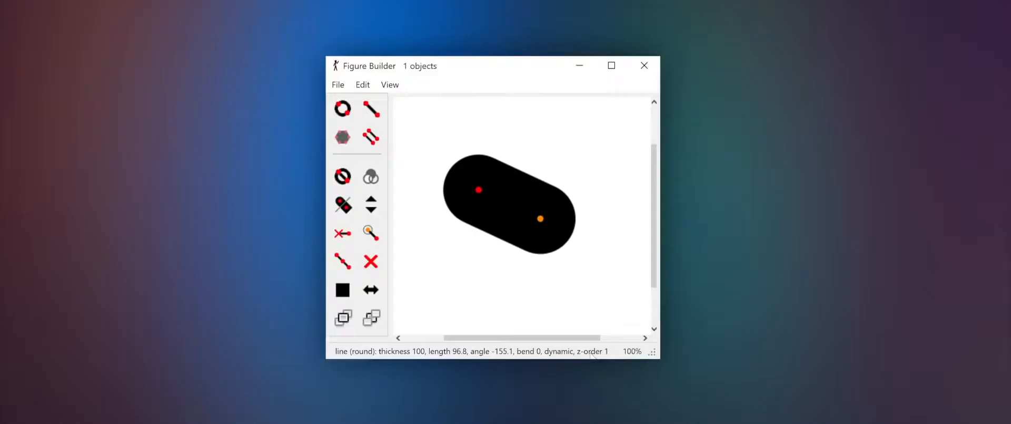
click(347, 206)
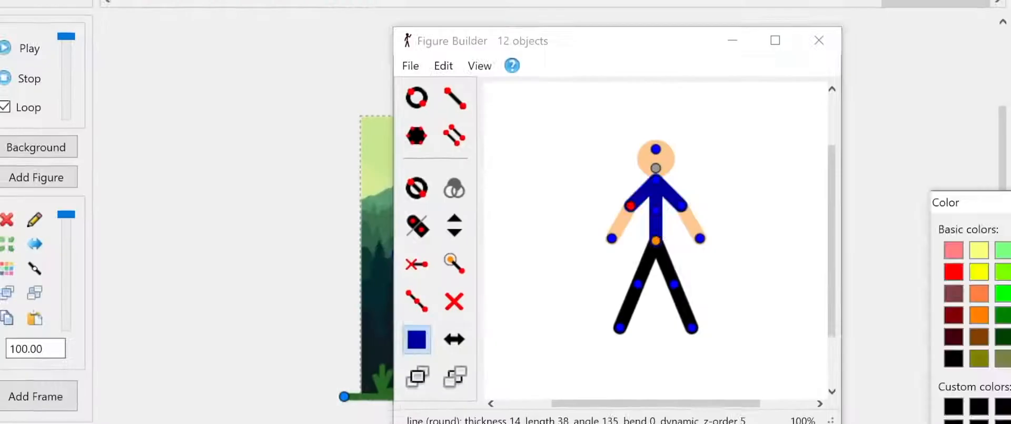
click(410, 66)
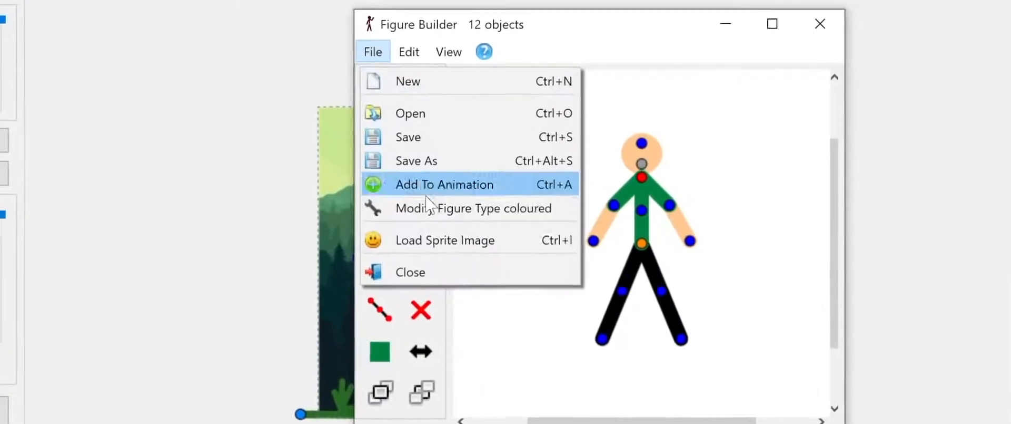
click(444, 184)
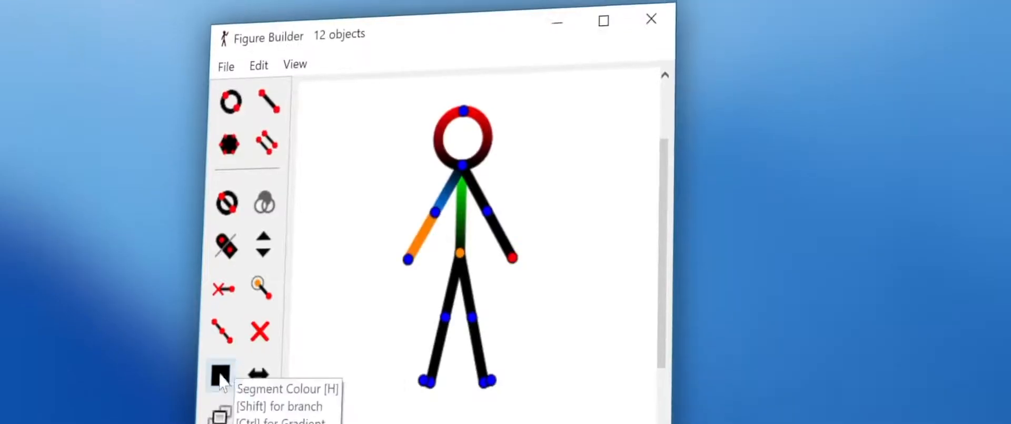
click(220, 377)
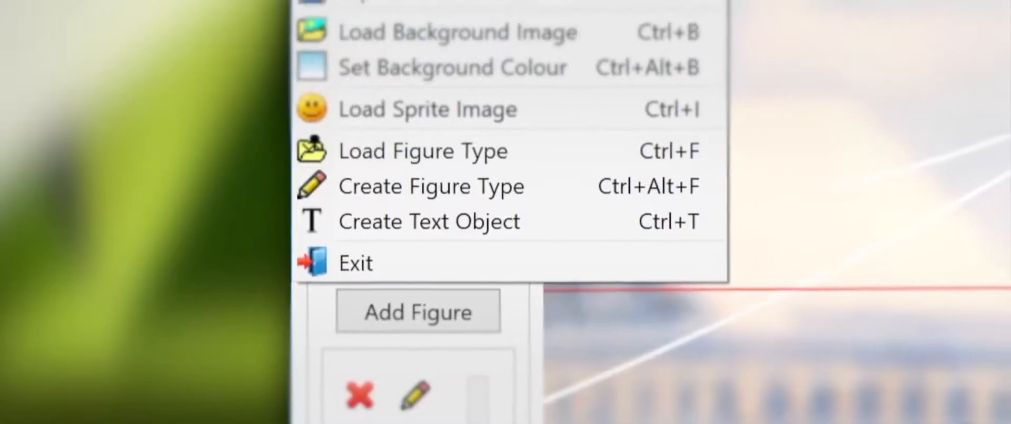
Create a new text object via File > Create Text Object.
click(428, 221)
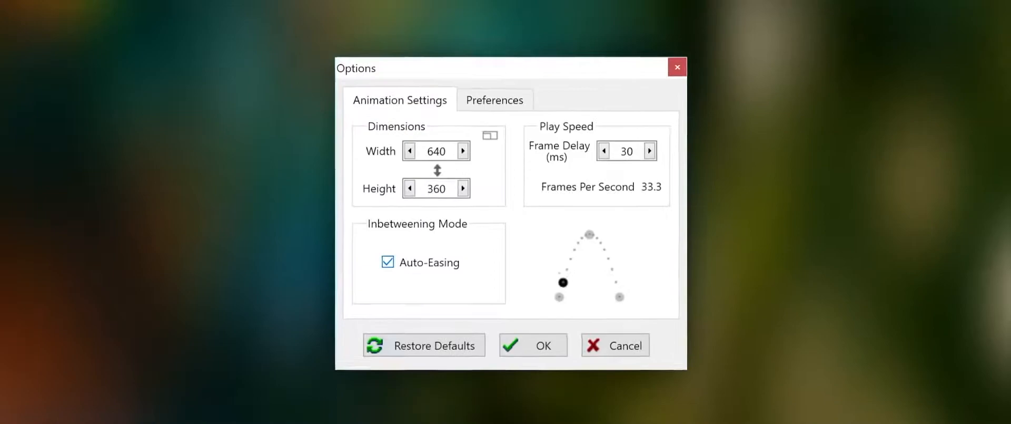
Enable Auto-Easing inbetweening for the 640×360, 30 ms animation.
click(534, 345)
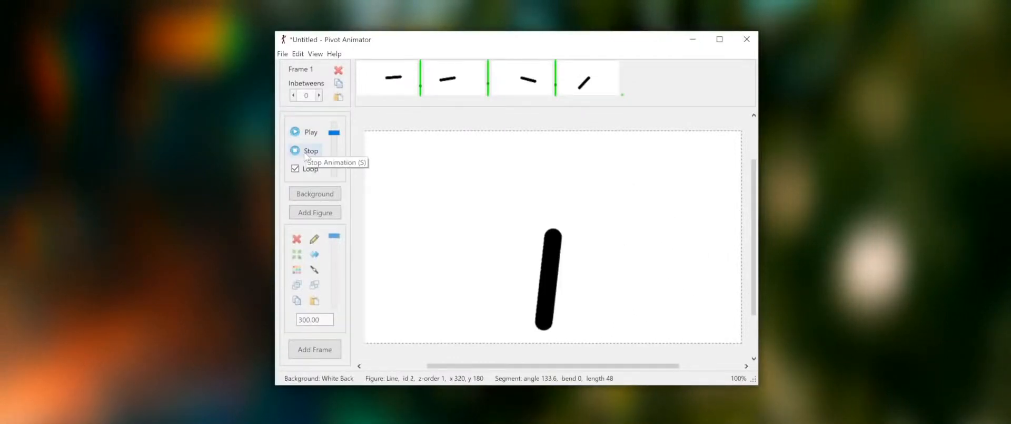
Stop the line animation and play the four-frame circle animation.
click(311, 132)
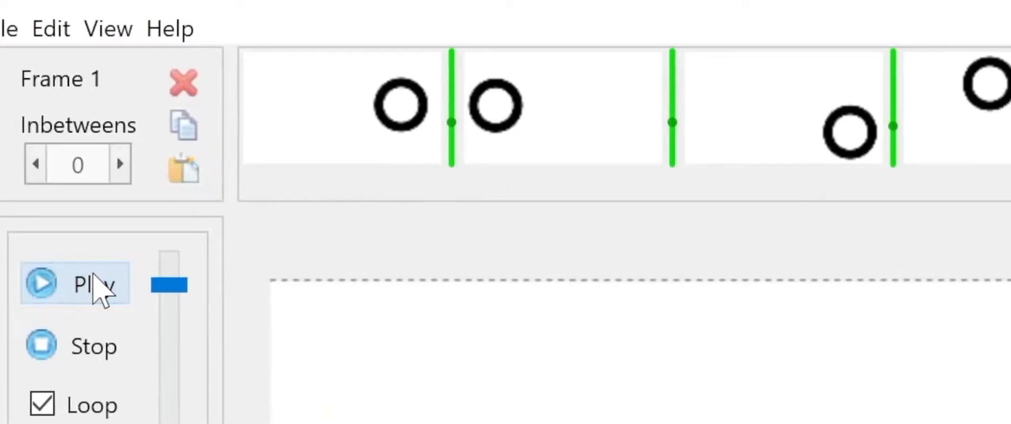
click(74, 282)
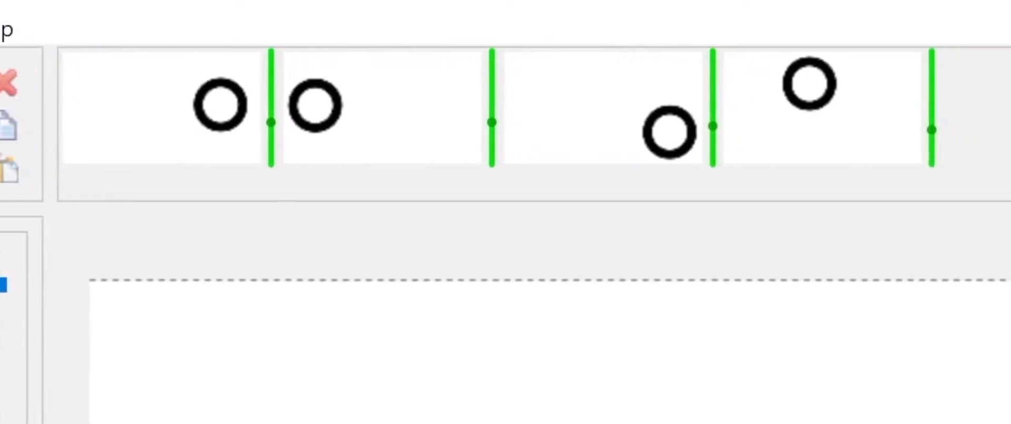